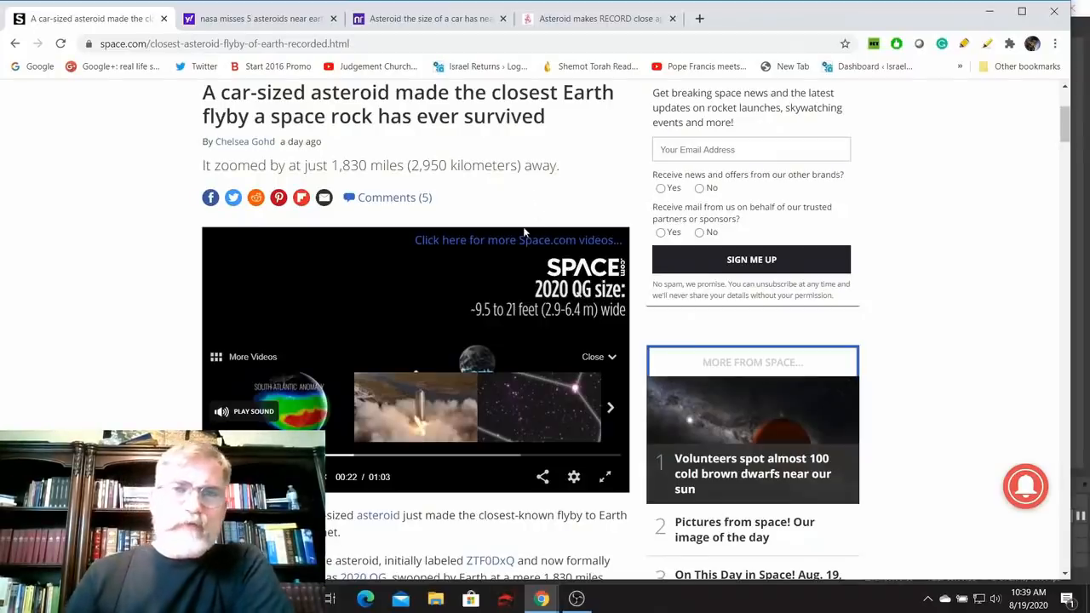
pyautogui.moveTo(76, 257)
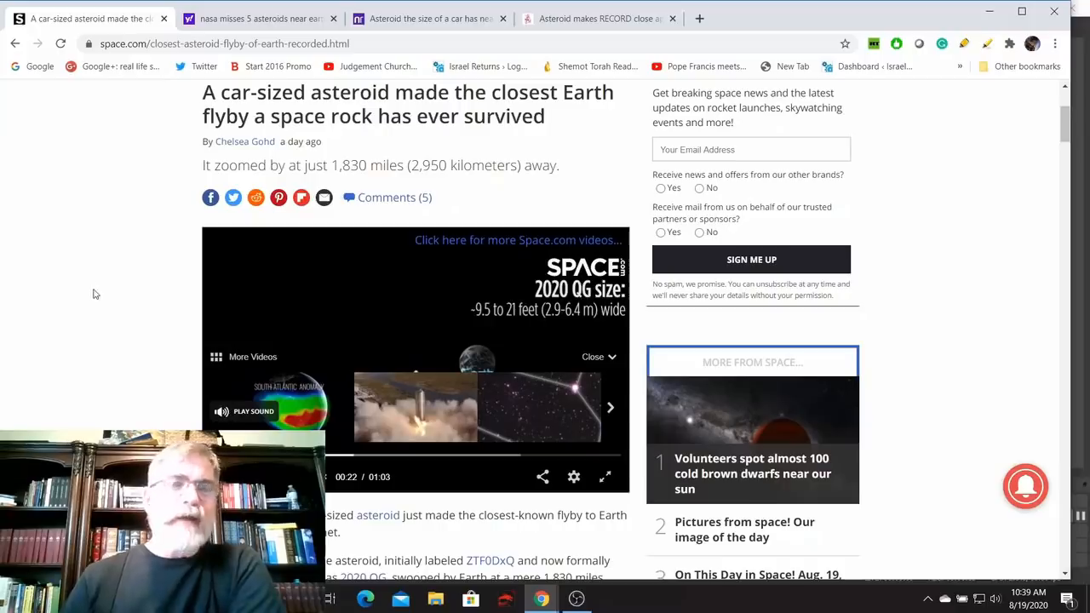
pyautogui.moveTo(85, 288)
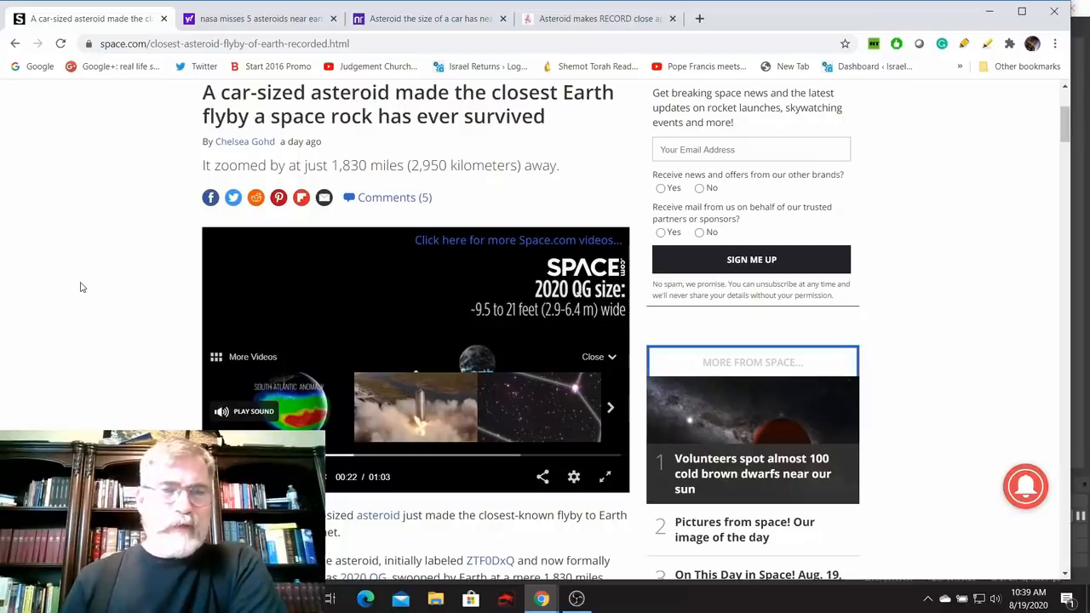
pyautogui.moveTo(143, 310)
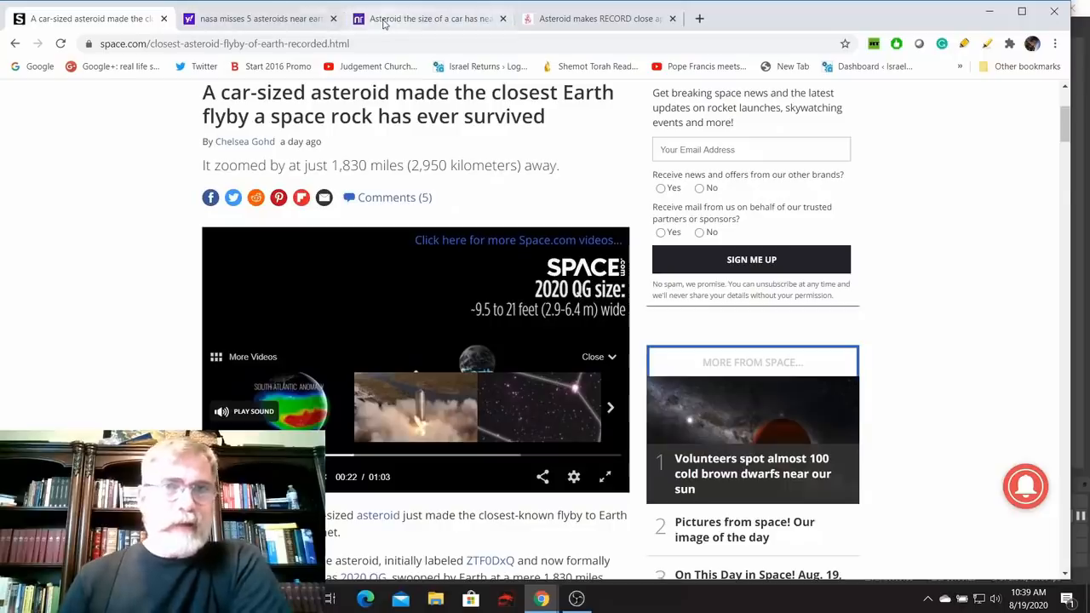
# Bring the Newsround asteroid near-miss article's opening paragraphs and NASA expert quote into view.
pyautogui.click(429, 17)
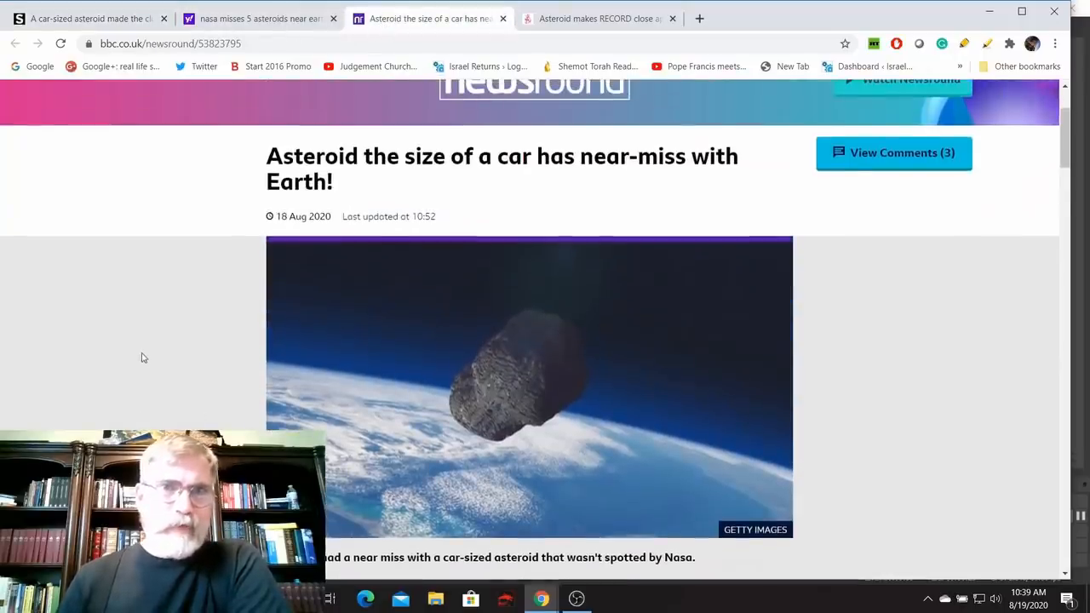
pyautogui.scroll(3)
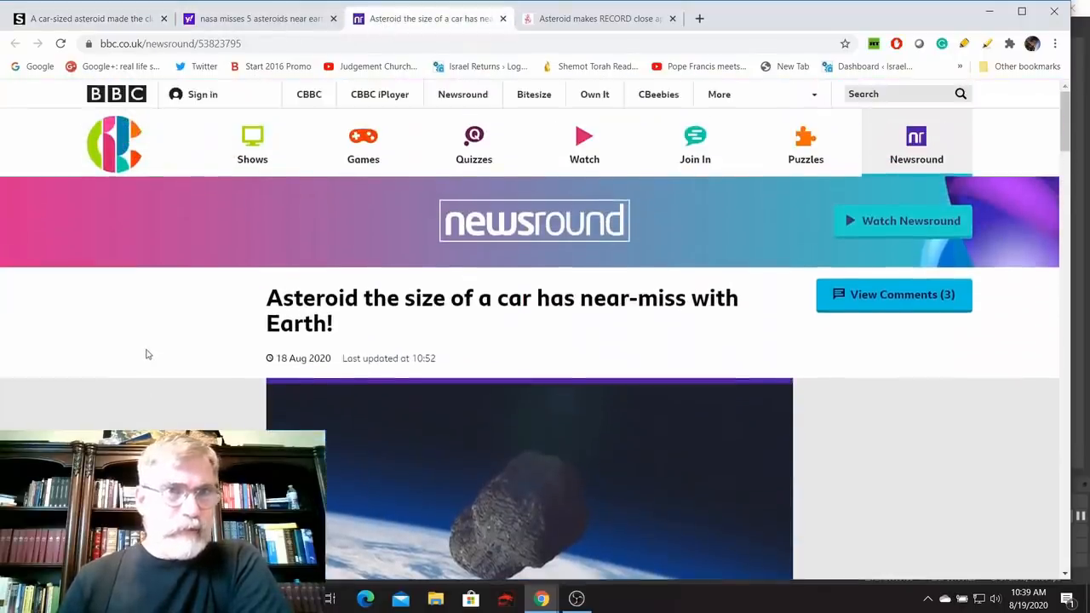
pyautogui.scroll(-3)
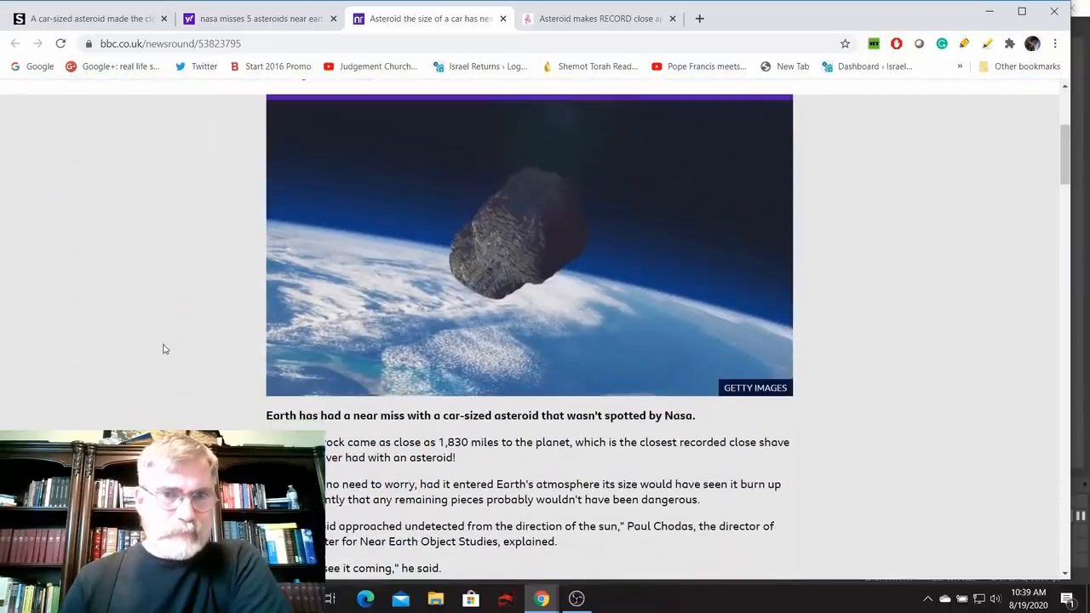
pyautogui.scroll(-3)
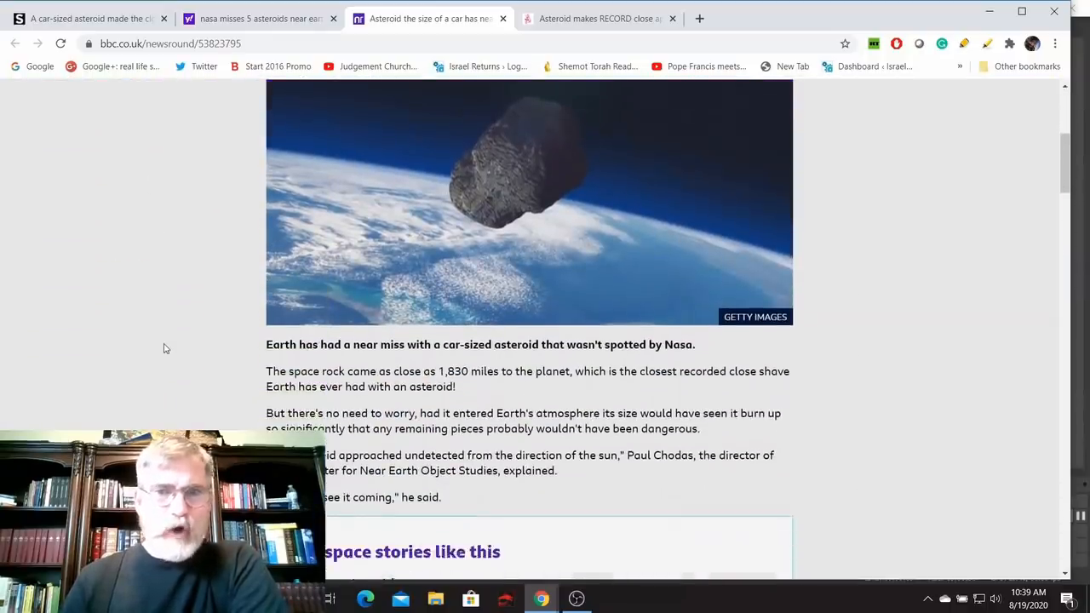
pyautogui.scroll(-3)
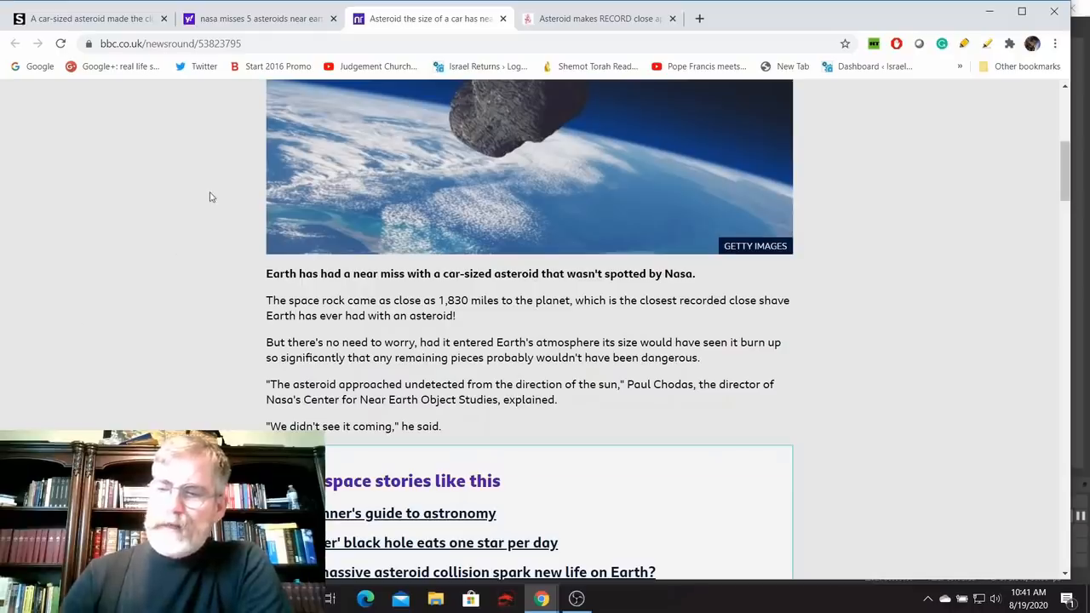
pyautogui.moveTo(201, 184)
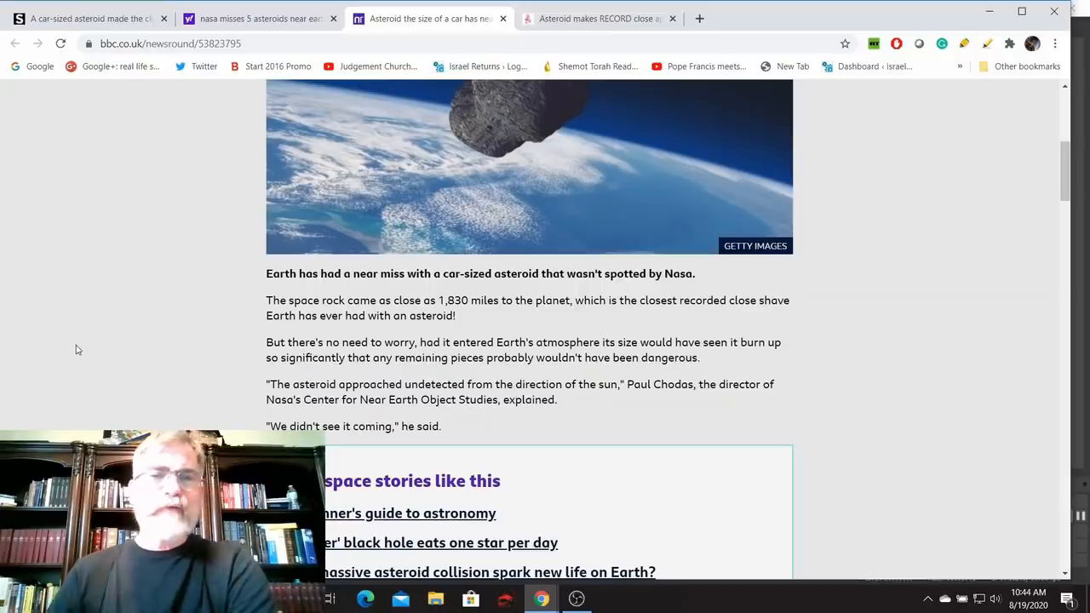
pyautogui.moveTo(99, 387)
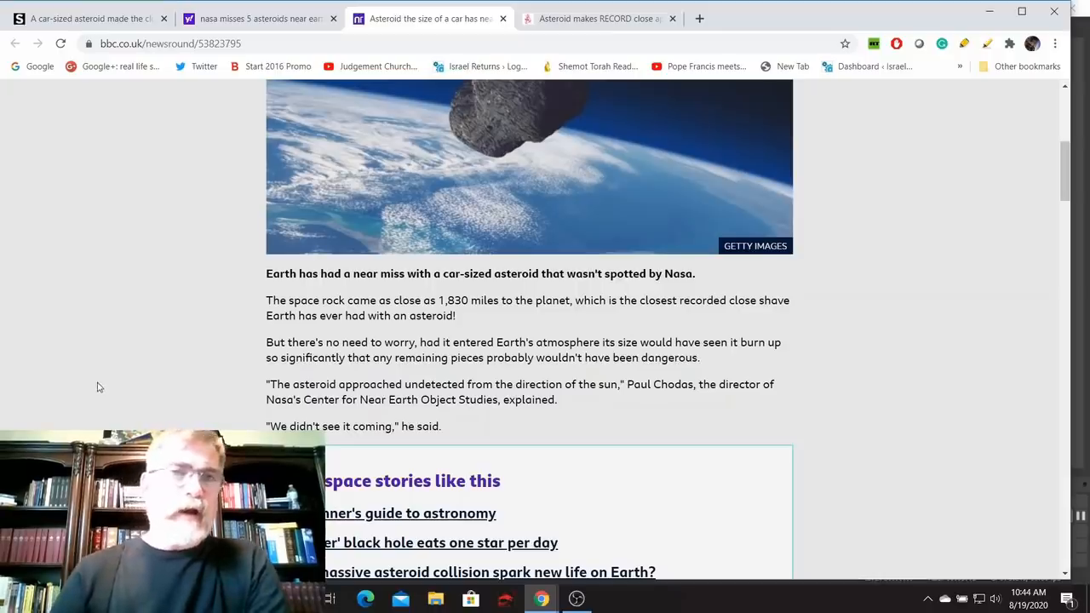